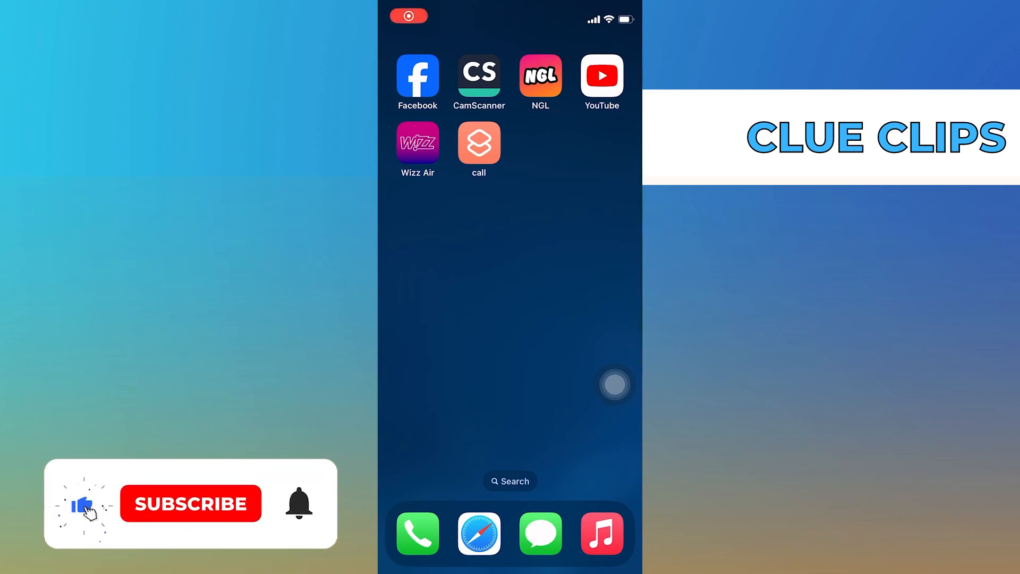
Open the widget gallery from the home screen to add a widget.
click(191, 504)
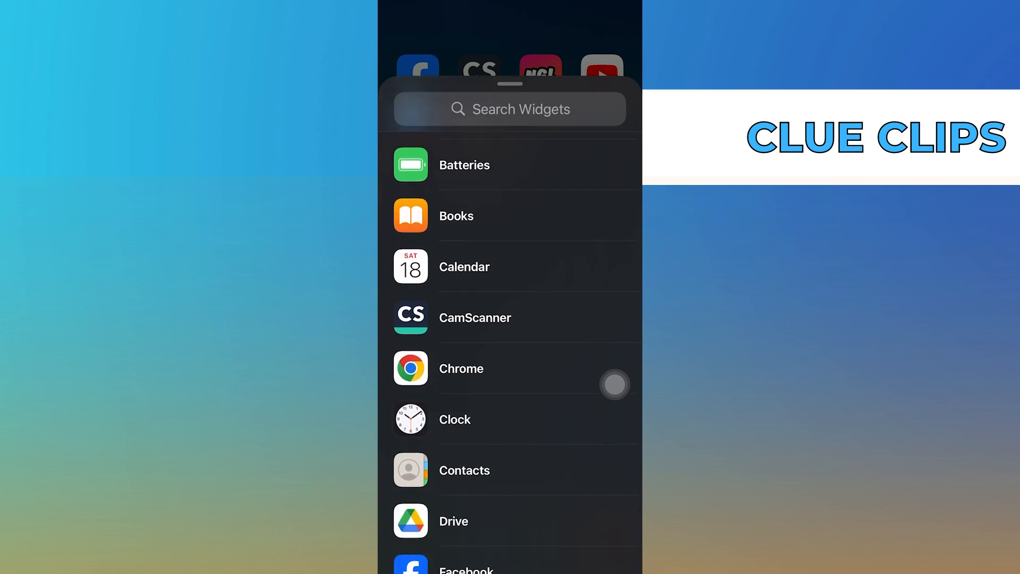
Add the wide four-contact Contacts widget to the top of the home screen.
scroll(down, 3)
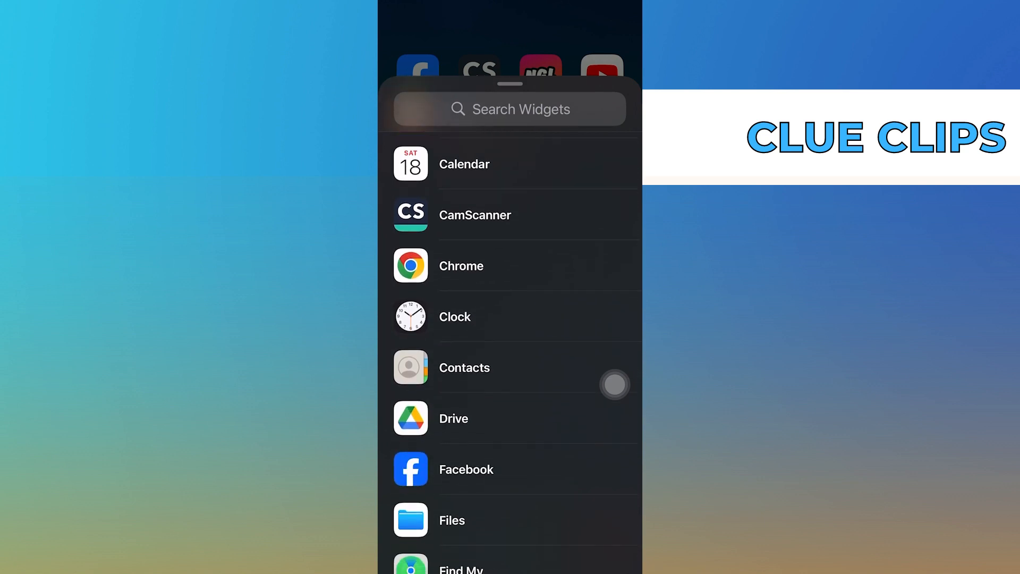
click(464, 368)
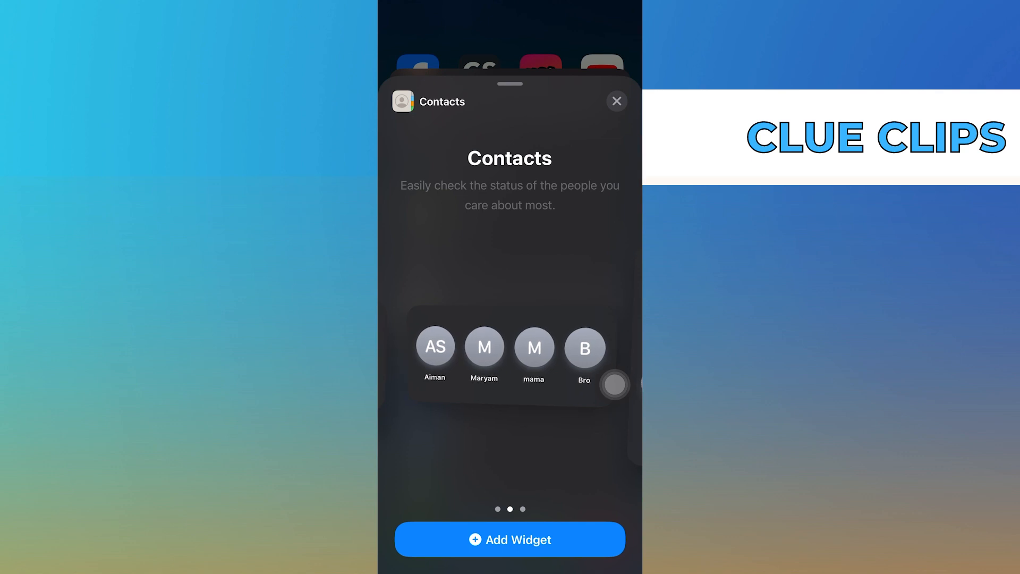
click(615, 101)
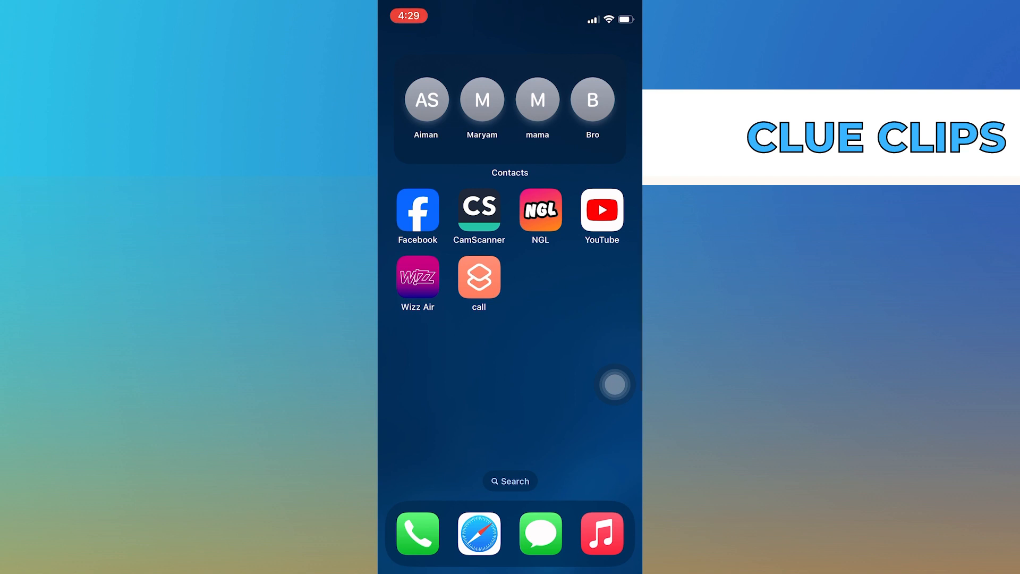
click(425, 100)
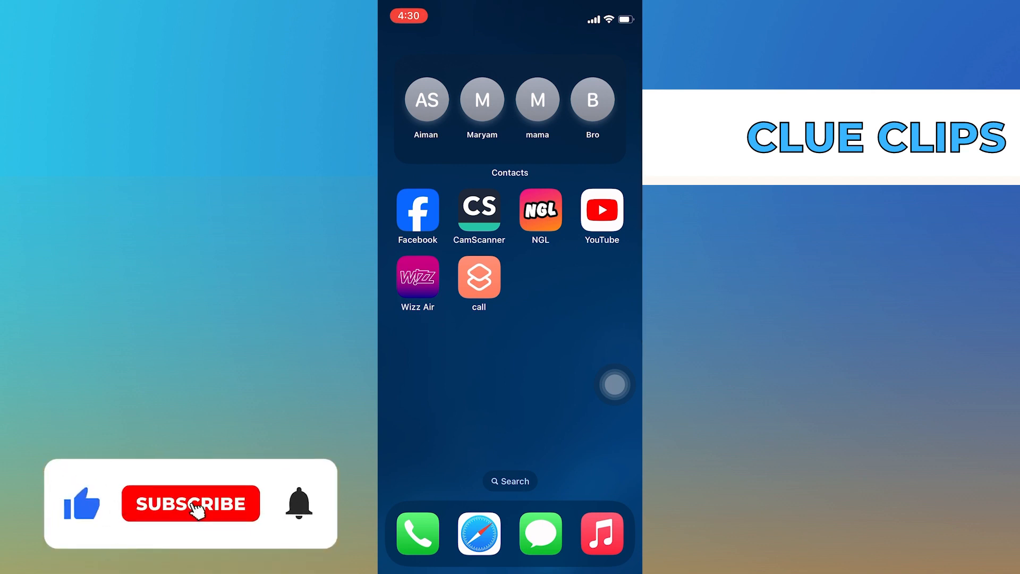
click(191, 503)
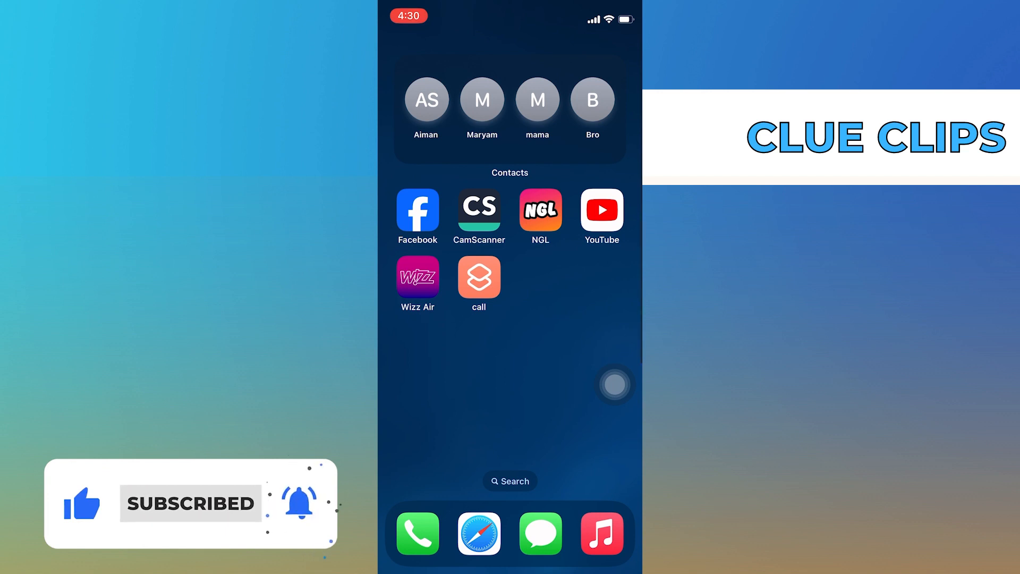